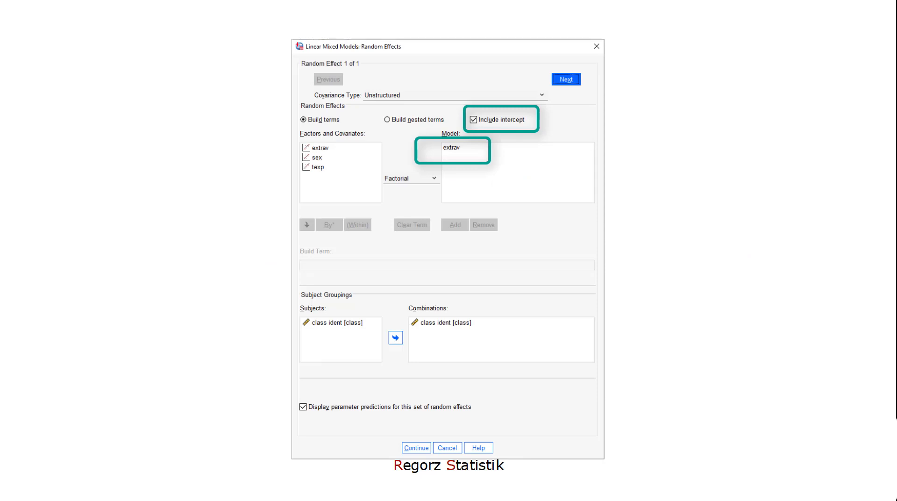
Confirm random effects with intercept and extrav slope varying across class ident
{"action": "left_click", "coordinate": [415, 447]}
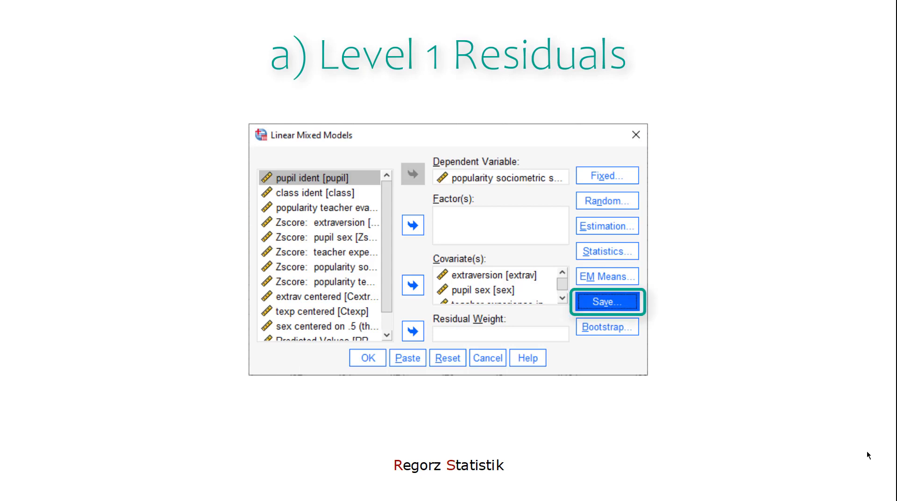
Have the mixed model save predicted values and residuals as new variables
{"action": "left_click", "coordinate": [606, 301]}
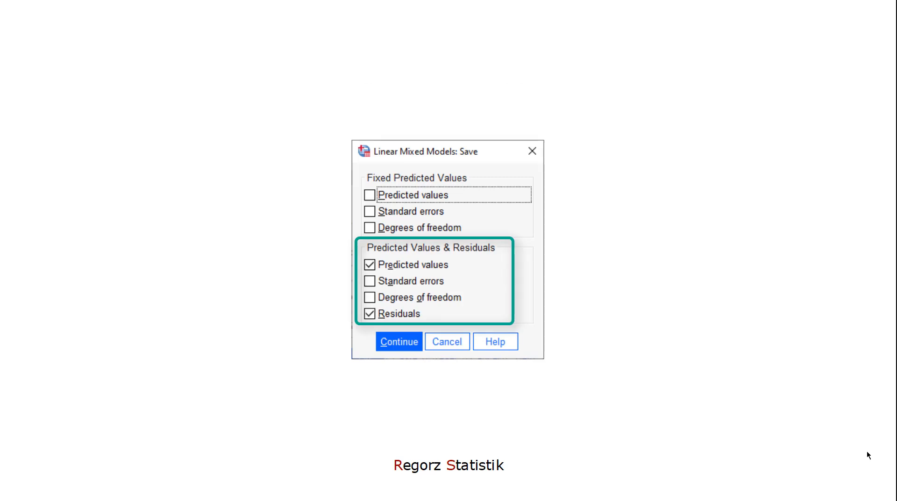
{"action": "left_click", "coordinate": [399, 342]}
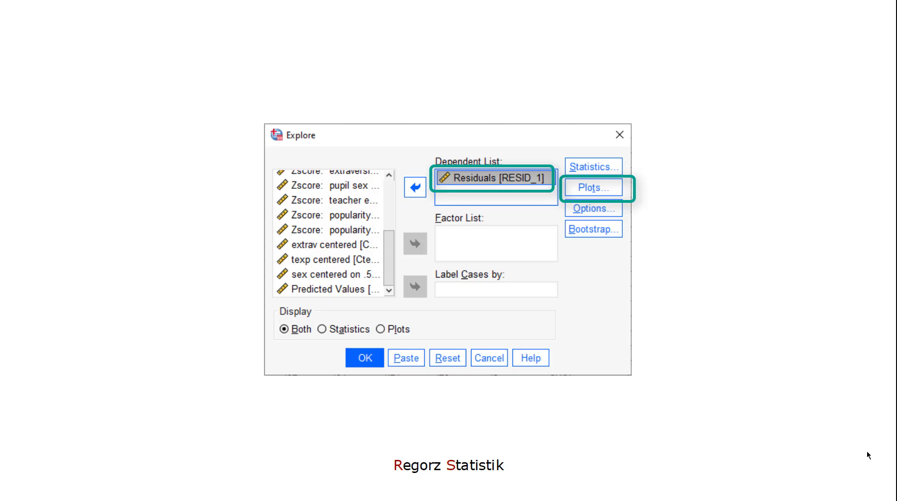
Go to the plot options for exploring the saved residuals RESID_1
{"action": "left_click", "coordinate": [594, 187]}
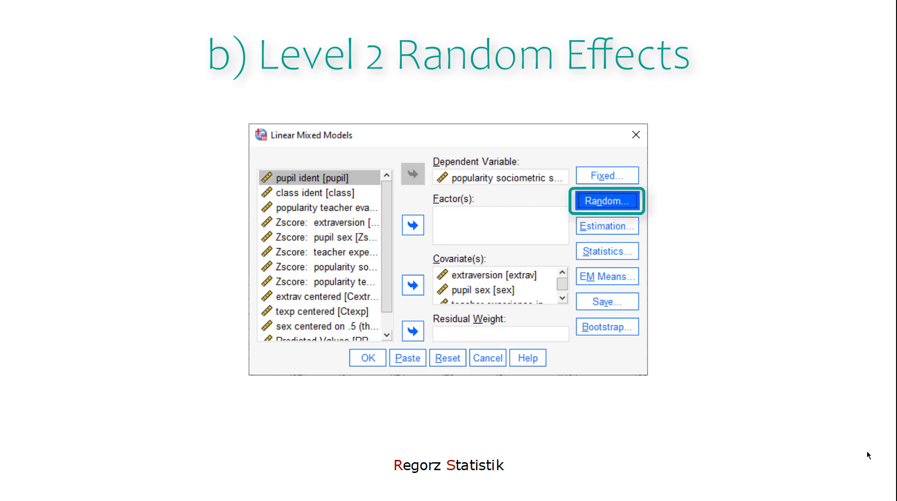
Bring up the random effects settings of the Linear Mixed Models dialog
{"action": "left_click", "coordinate": [607, 201]}
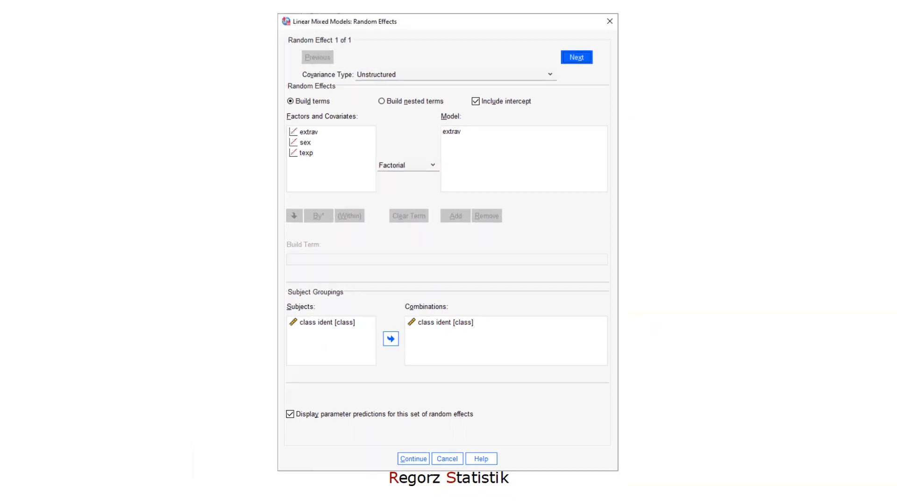
Run the model and activate the Empirical Best Linear Unbiased Predictions table for editing
{"action": "left_click", "coordinate": [412, 458]}
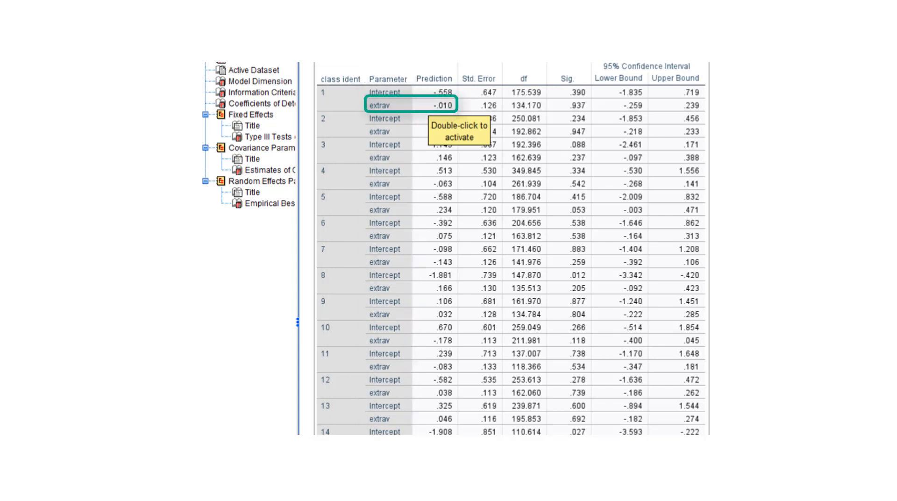
{"action": "left_click", "coordinate": [434, 79]}
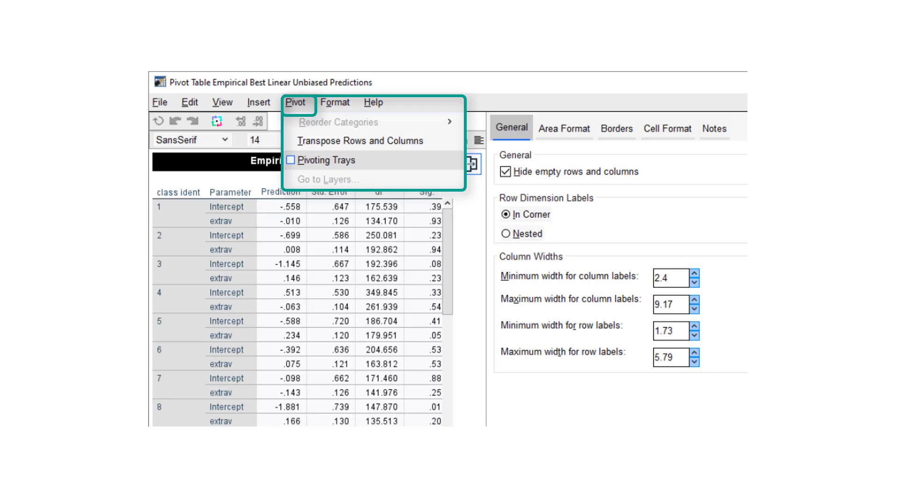
Show the pivoting trays for the predictions table
{"action": "left_click", "coordinate": [330, 160]}
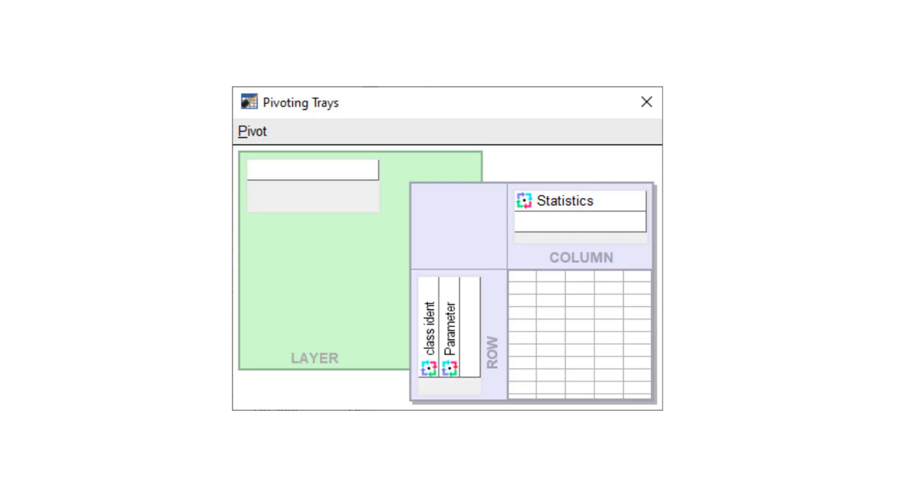
Move Parameter from the row tray into the column tray alongside Statistics
{"action": "left_click_drag", "start_coordinate": [452, 326], "coordinate": [579, 223]}
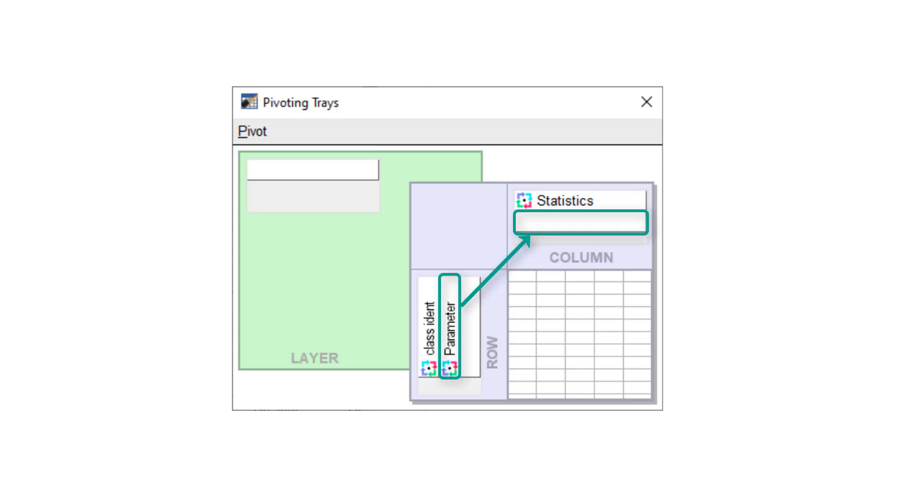
{"action": "left_click_drag", "start_coordinate": [451, 329], "coordinate": [578, 223]}
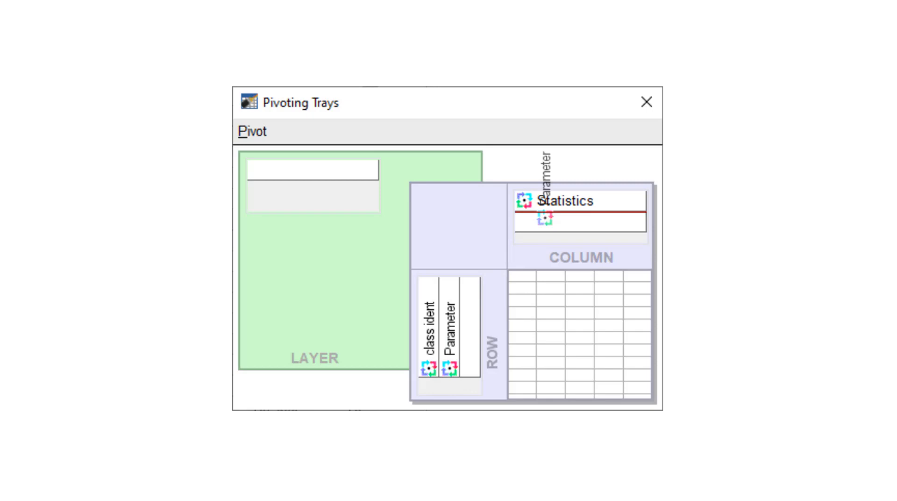